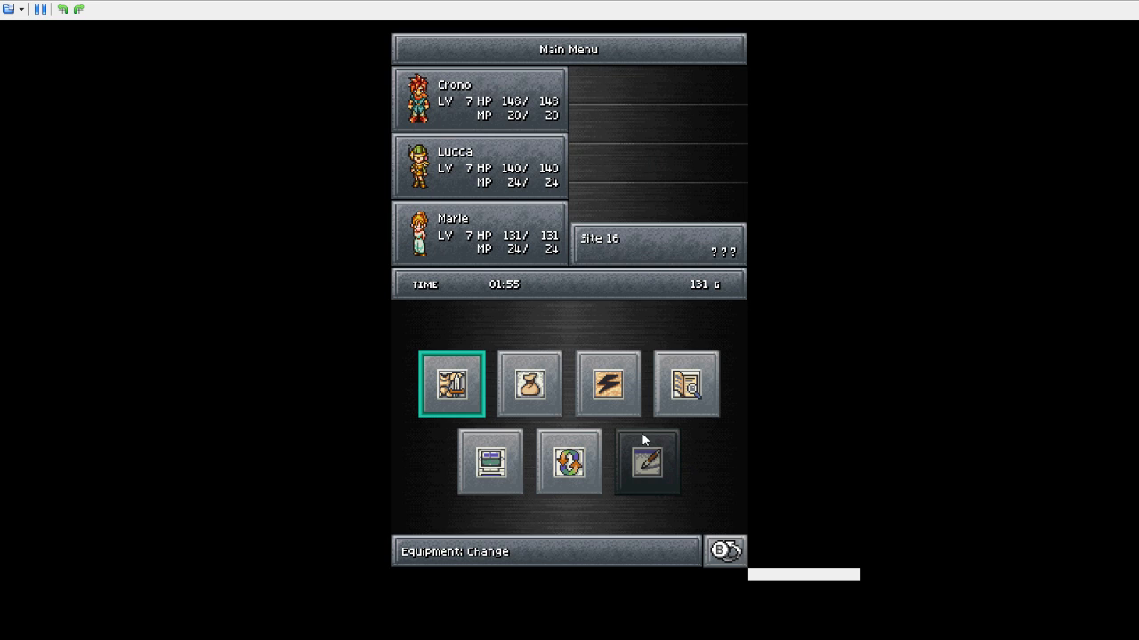
- Check Crono's accessory options such as the Berserker Ring, then bring up his battle Tech list
left_click(449, 385)
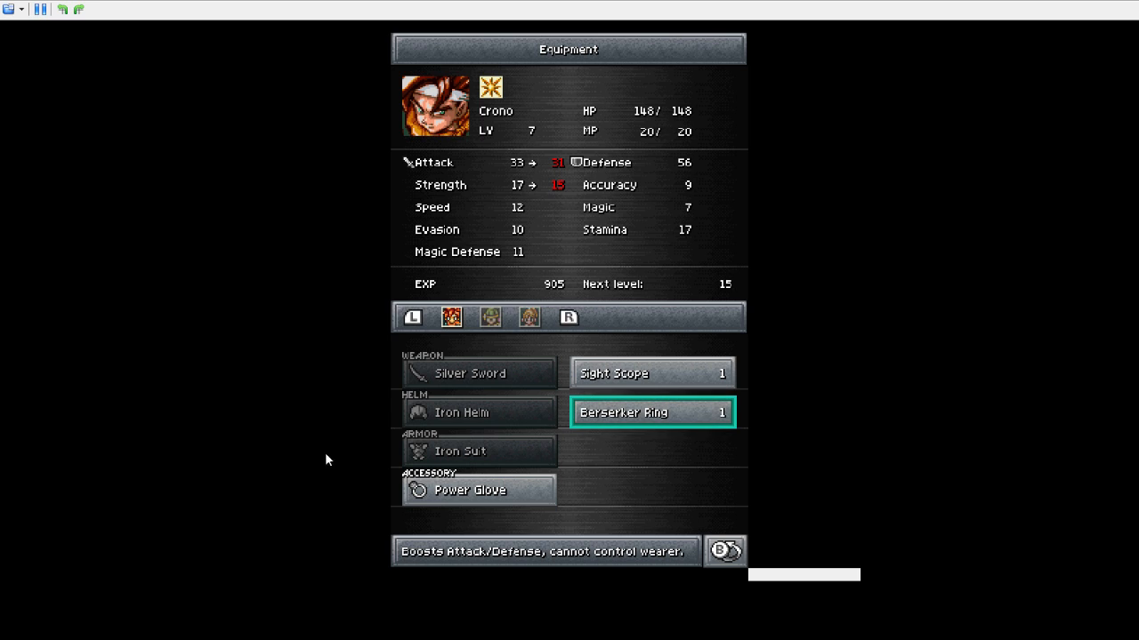
mouse_move(750, 327)
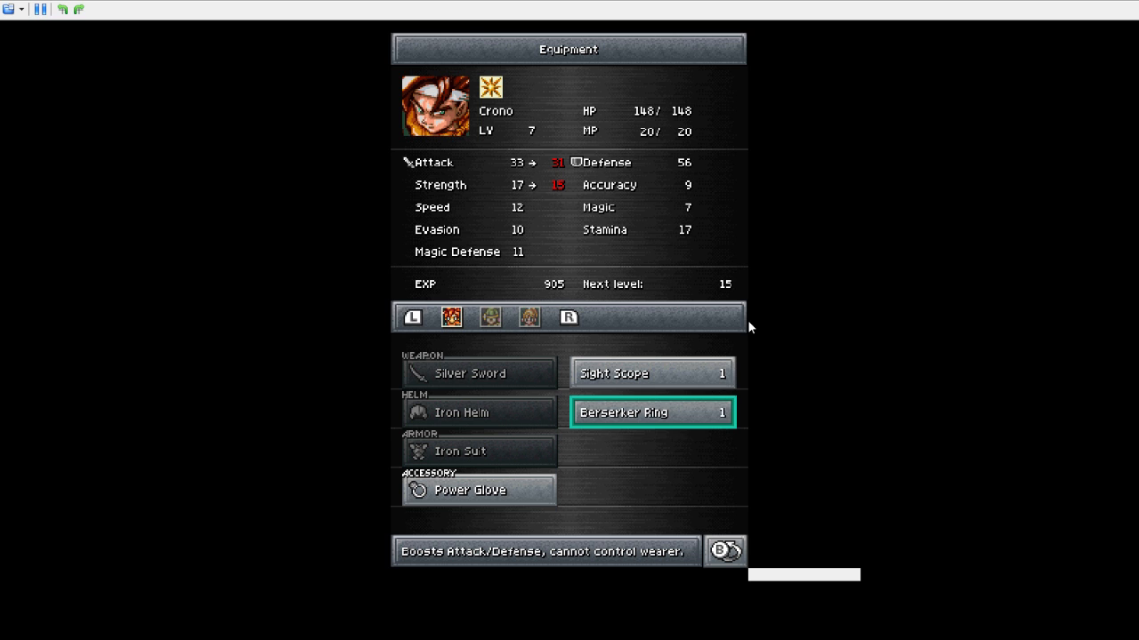
left_click(650, 412)
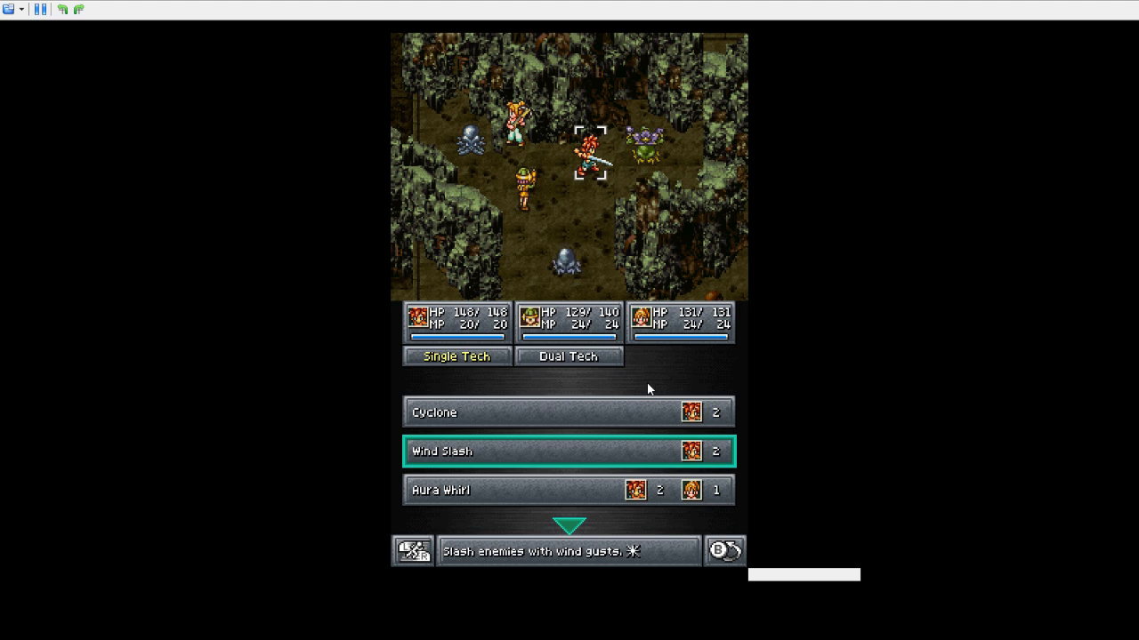
- Hit the enemies with Crono's Wind Slash and attack the Ruin Stalker to end the fight
left_click(569, 451)
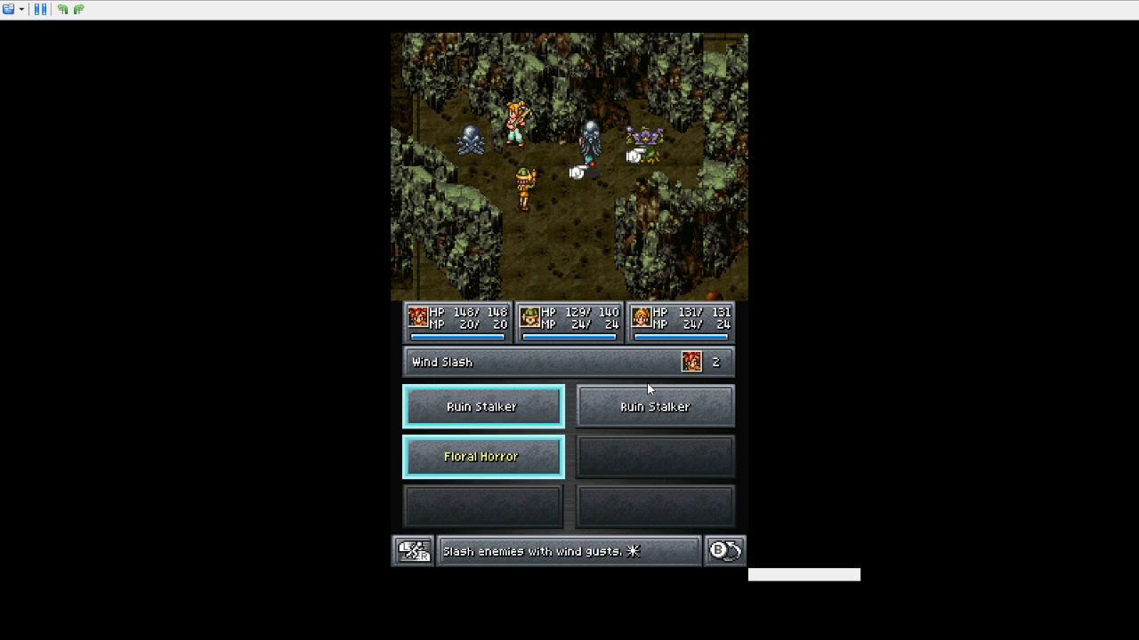
left_click(653, 407)
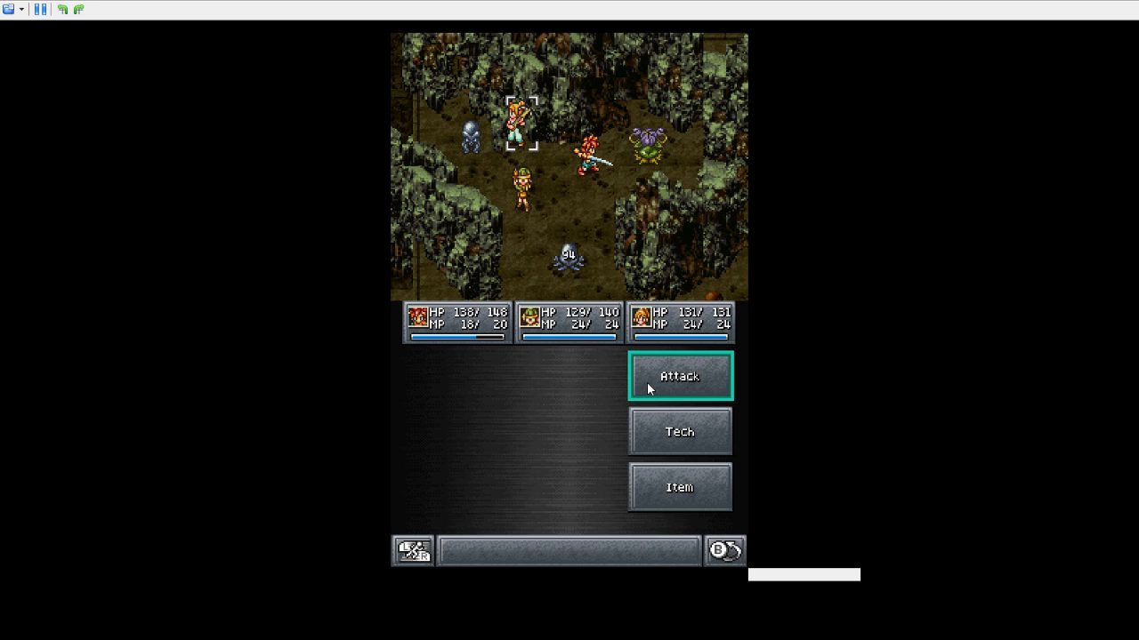
left_click(678, 375)
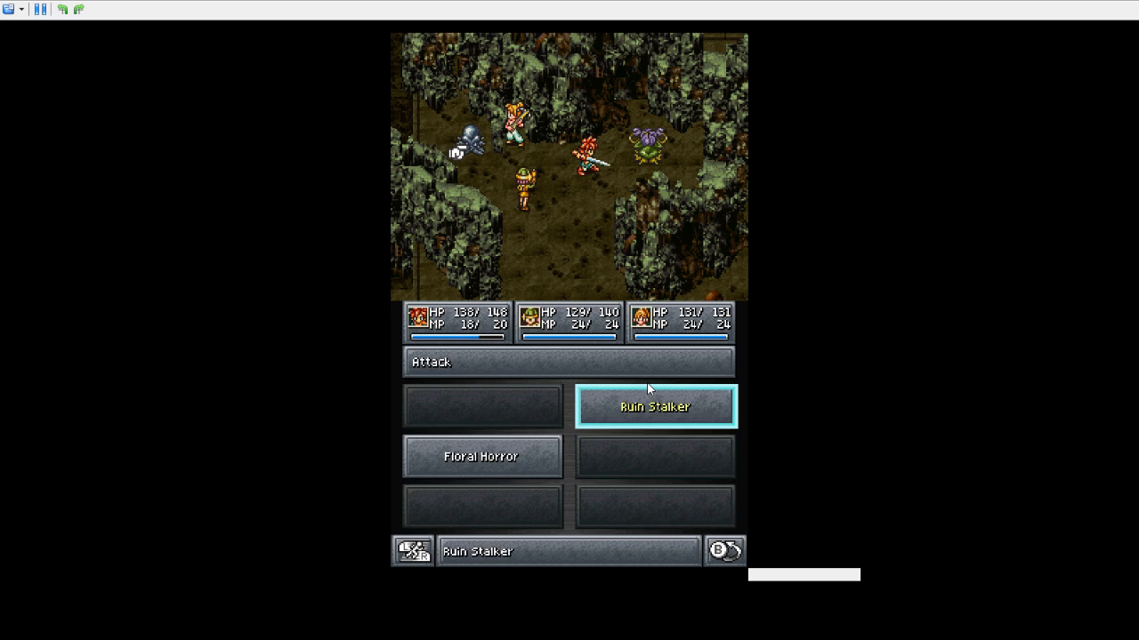
left_click(655, 407)
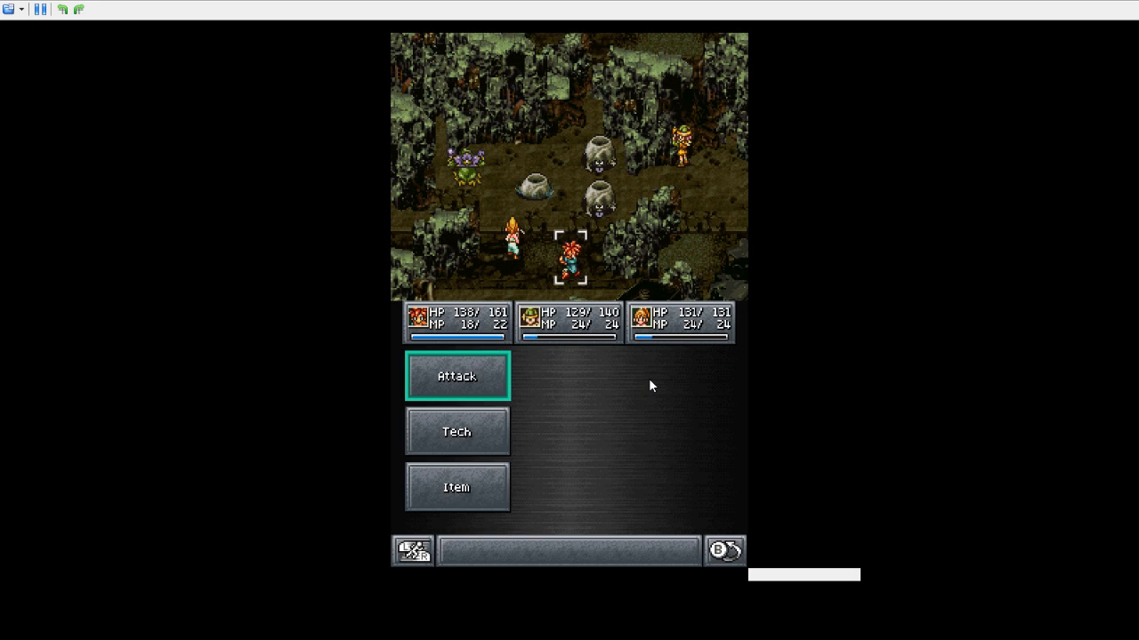
- Clear the Craters with Crono's Cyclone and attacks, then attack a Ruin Stalker
left_click(454, 431)
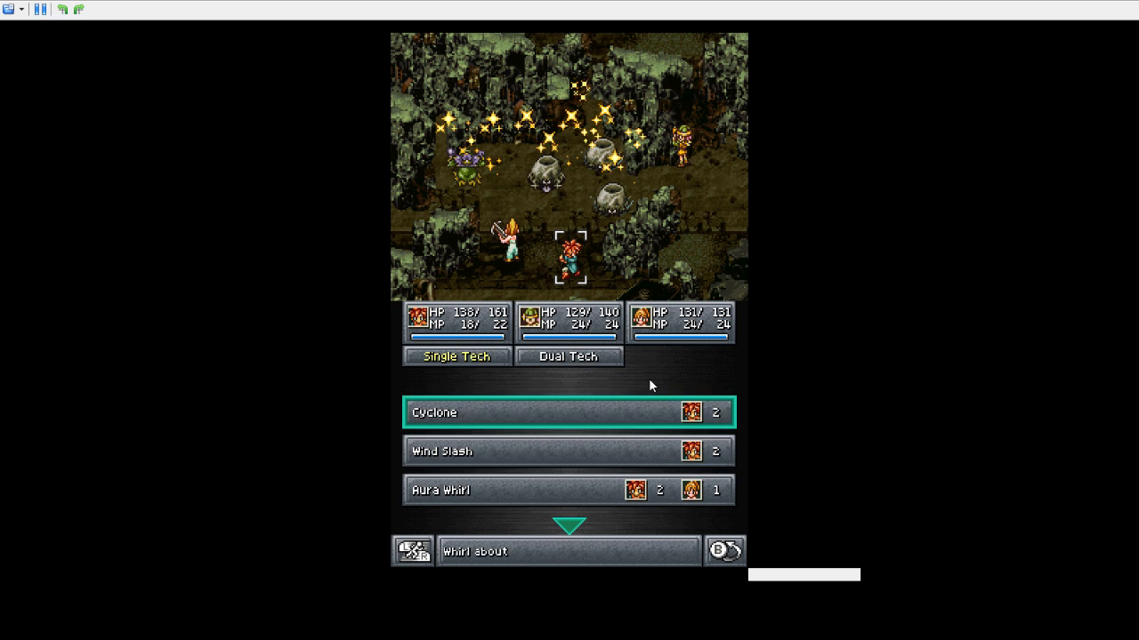
left_click(568, 356)
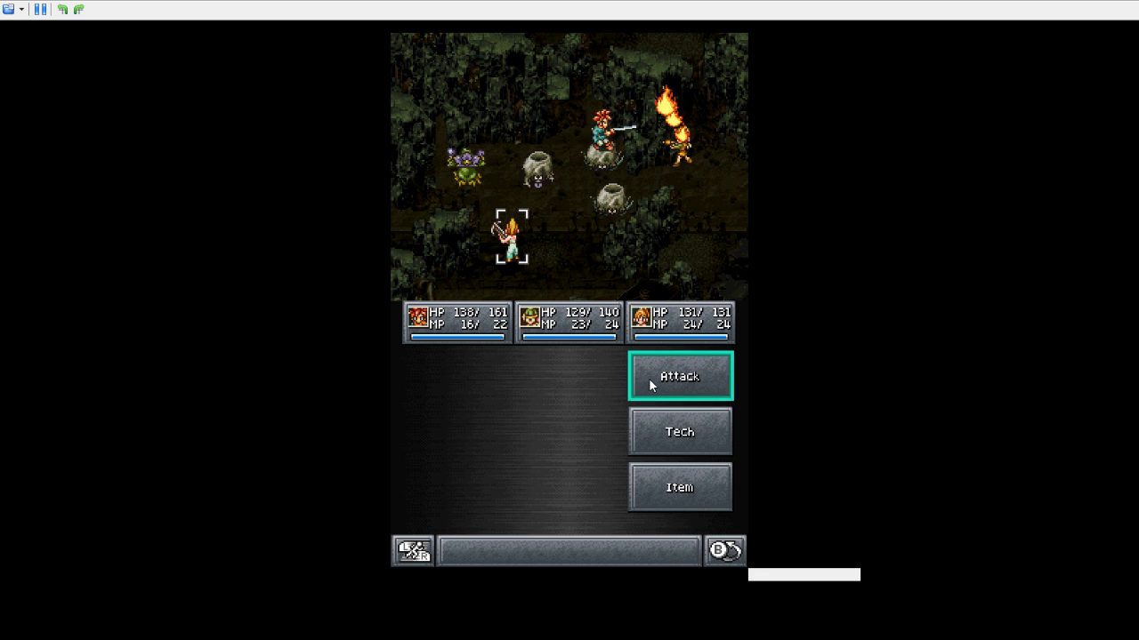
left_click(678, 377)
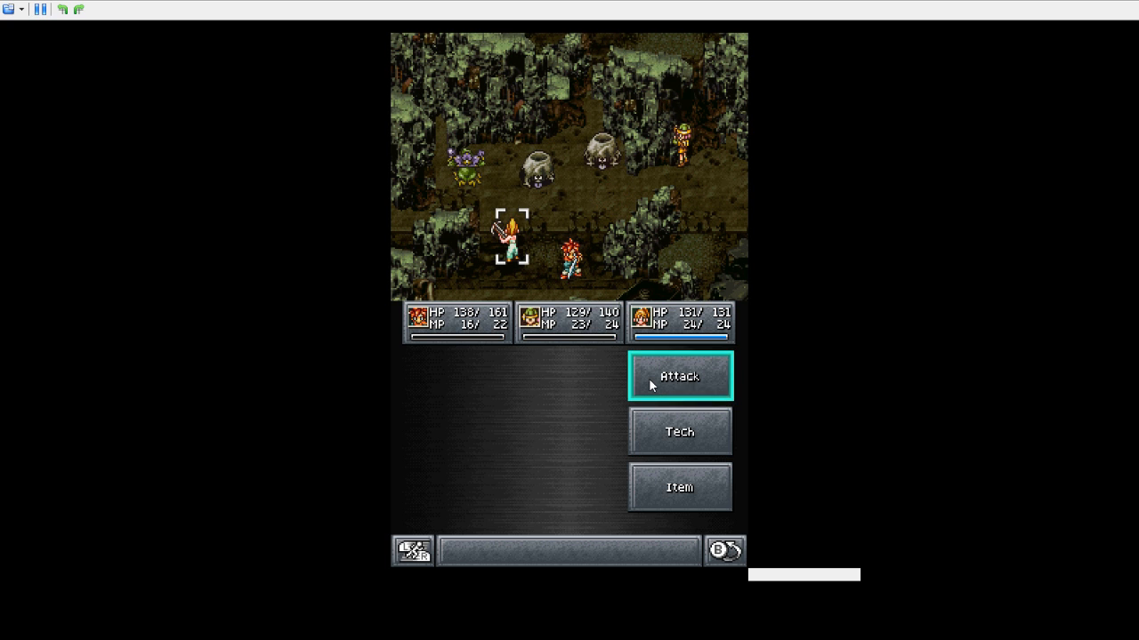
left_click(679, 375)
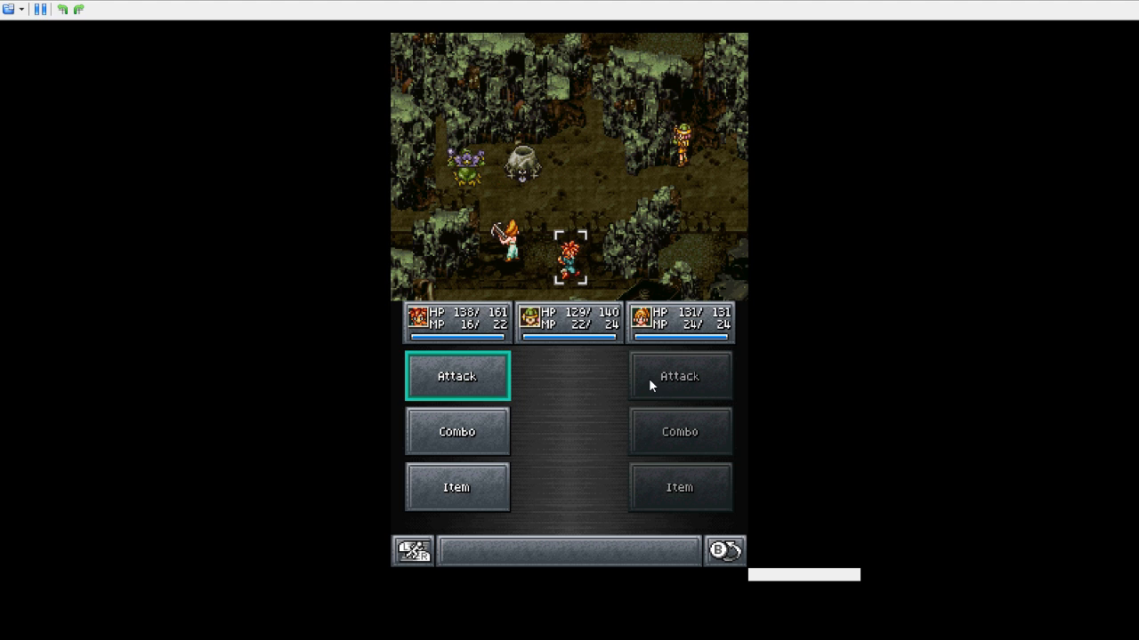
left_click(455, 376)
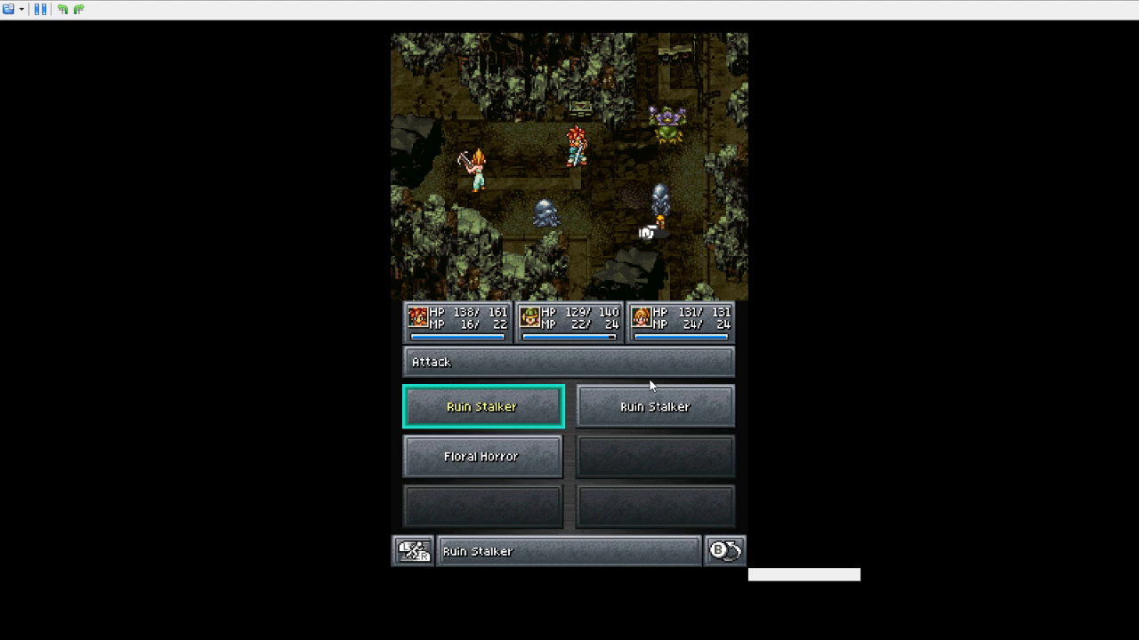
- Attack the Ruin Stalkers and Floral Horror until they fall, then target a Ruin Stalker
left_click(481, 406)
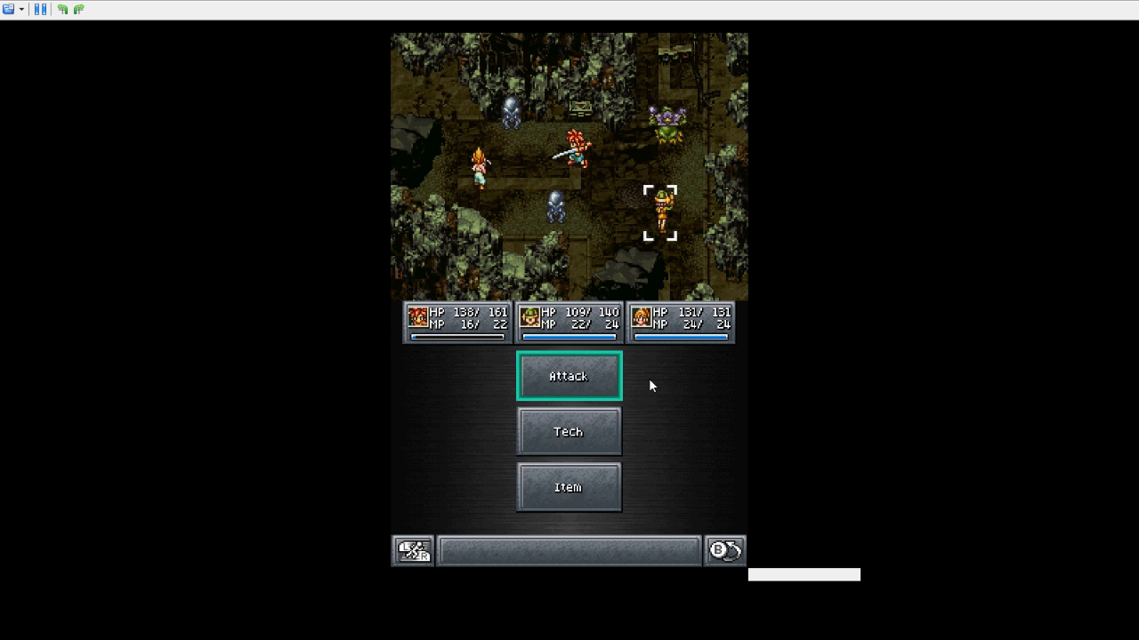
left_click(567, 375)
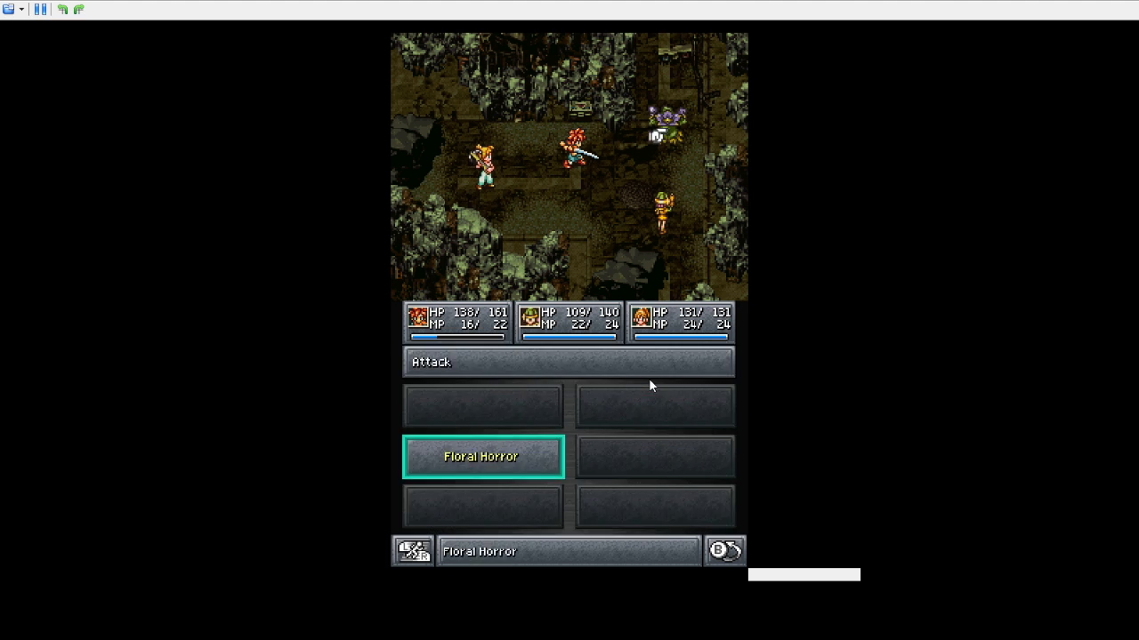
left_click(481, 456)
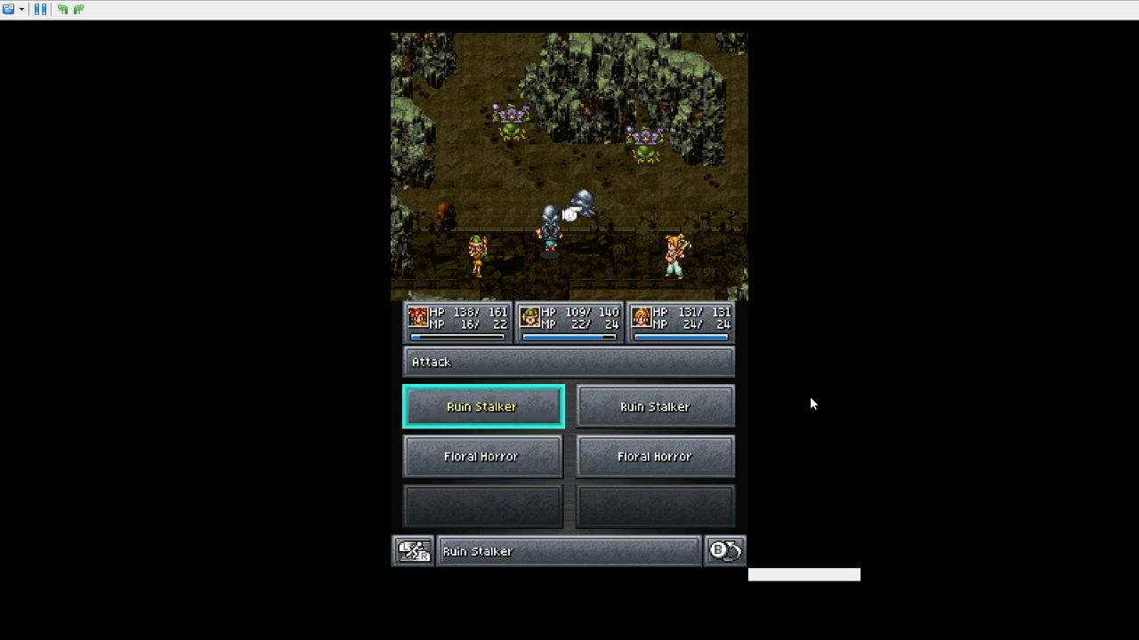
- Defeat the Ruin Stalkers and Floral Horrors with Attack and Combo, then bring up the Main Menu
left_click(481, 406)
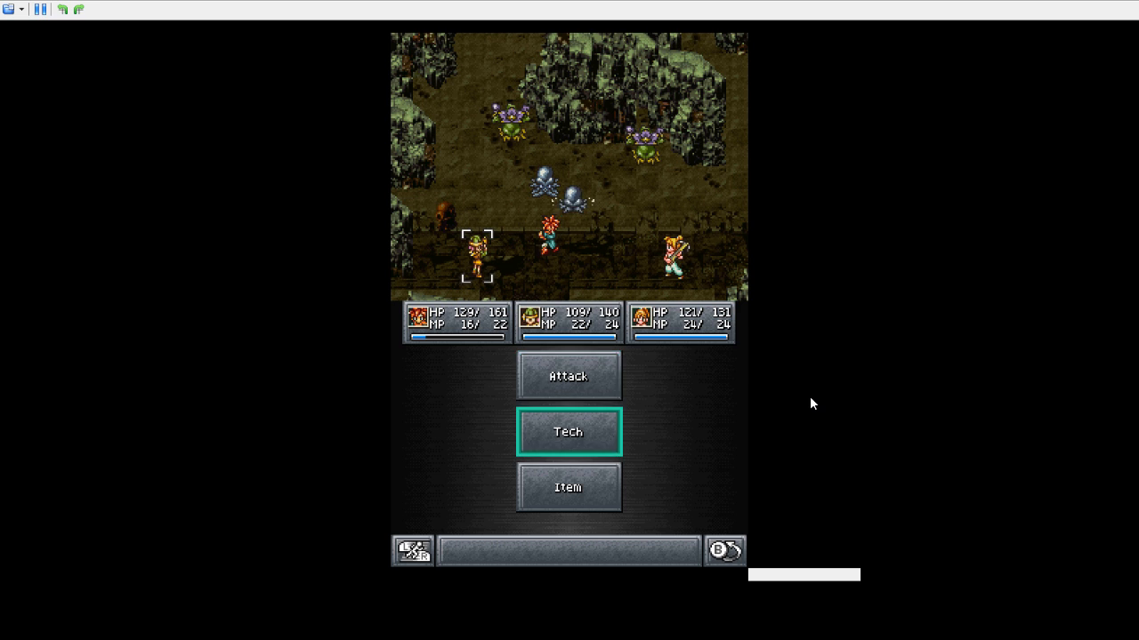
left_click(567, 431)
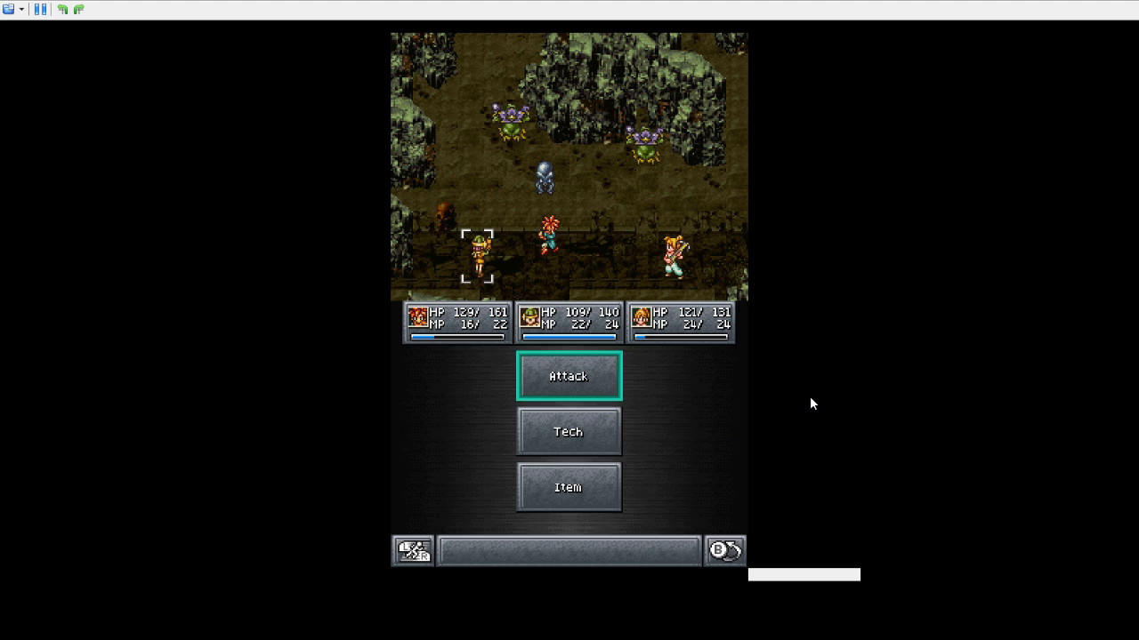
left_click(567, 376)
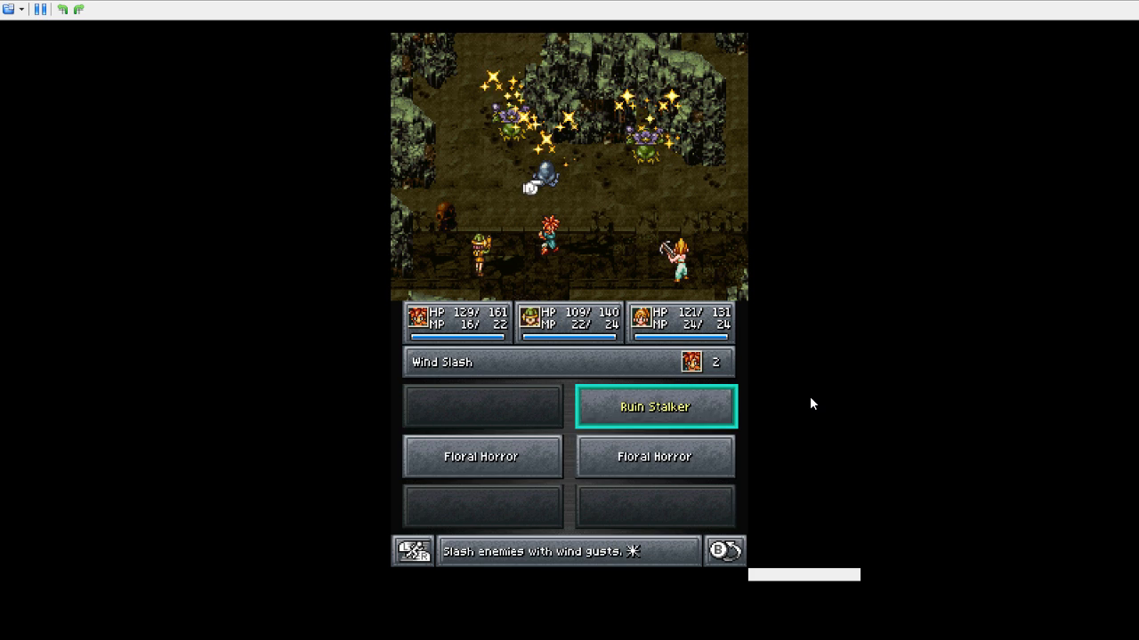
left_click(655, 407)
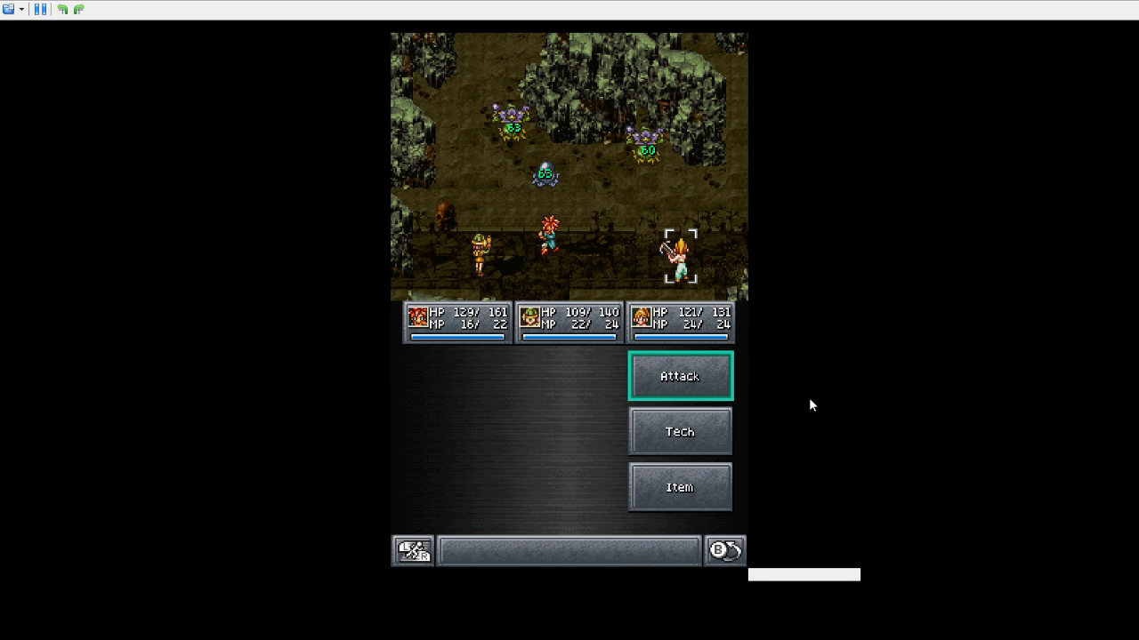
left_click(679, 375)
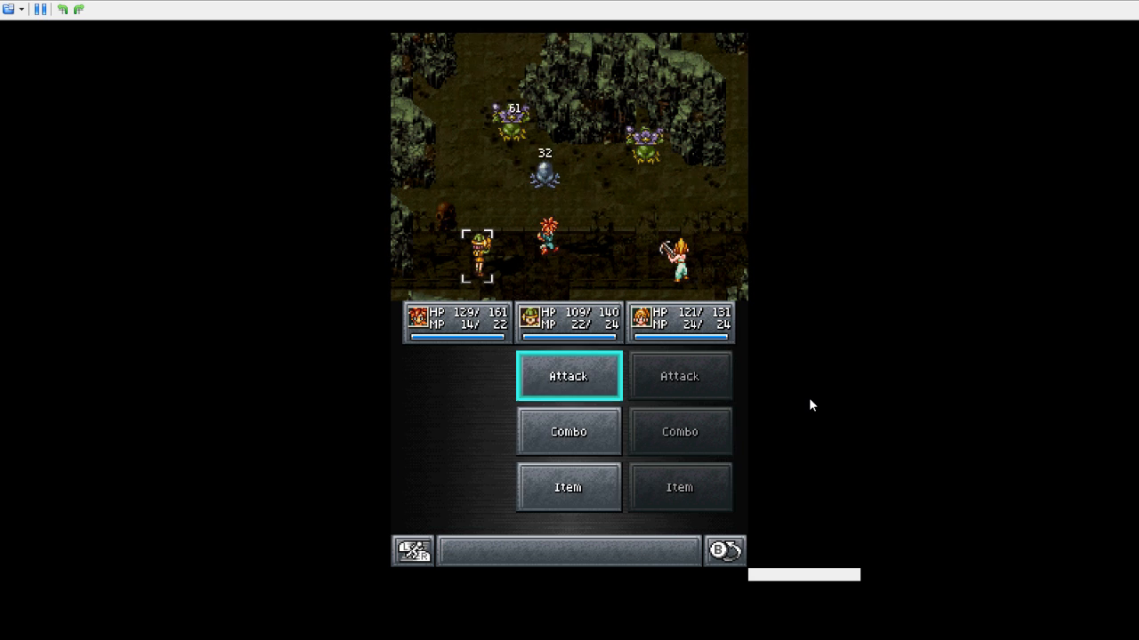
left_click(568, 376)
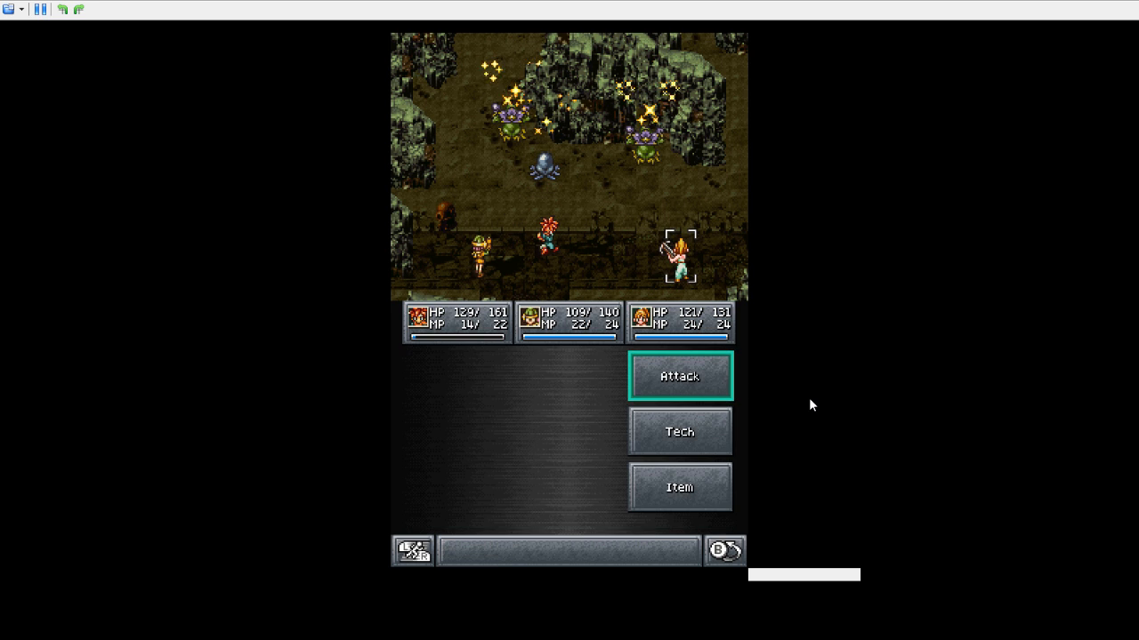
left_click(678, 375)
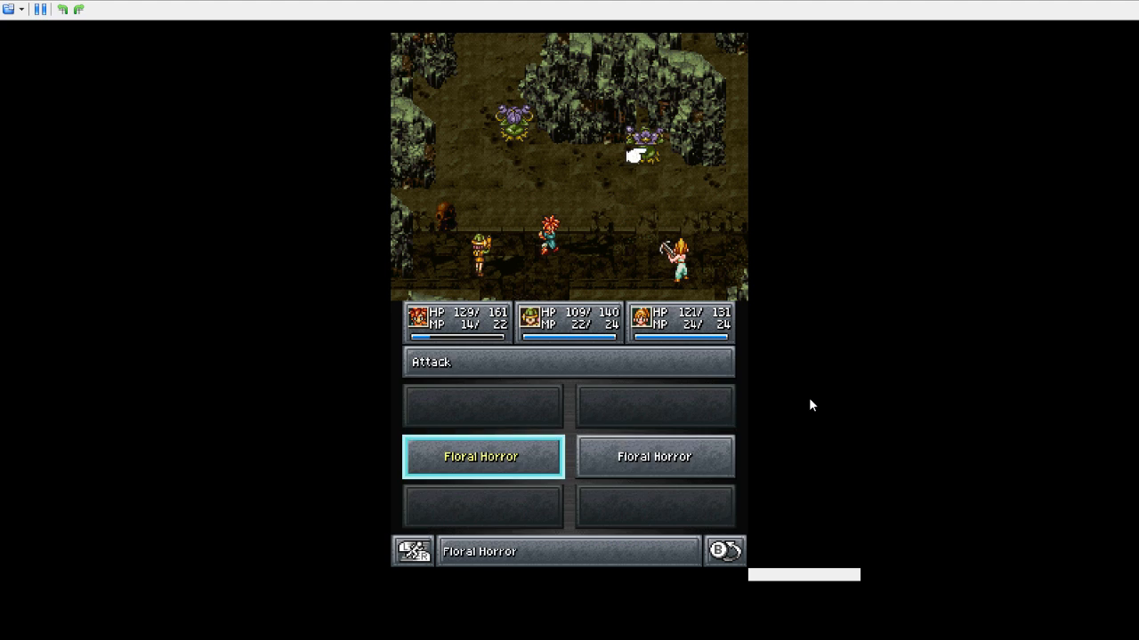
left_click(482, 456)
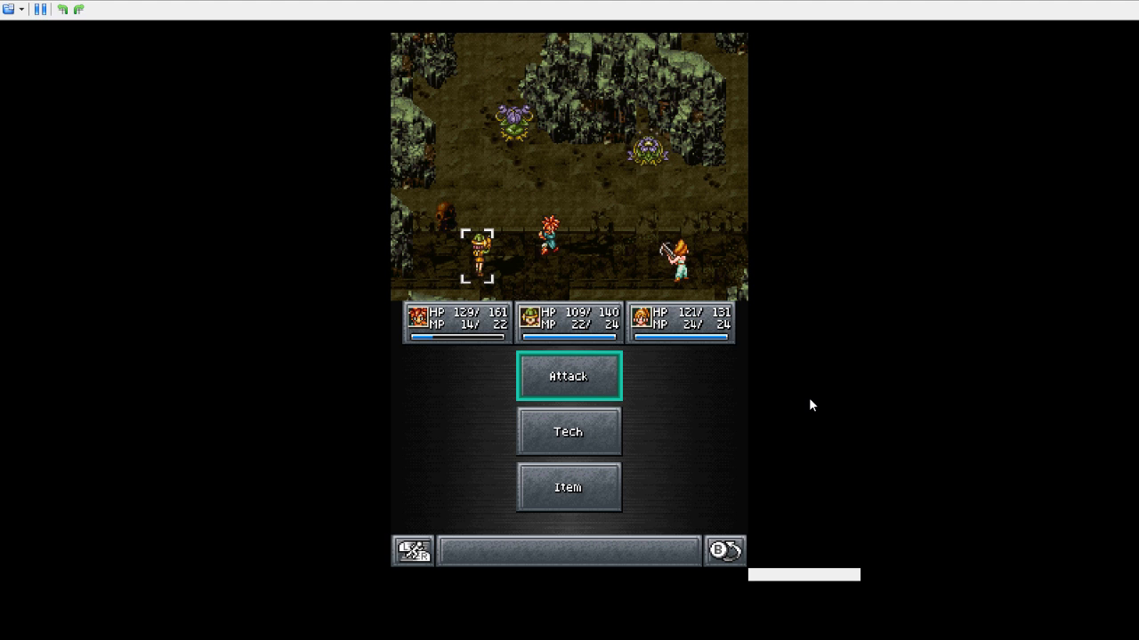
left_click(567, 376)
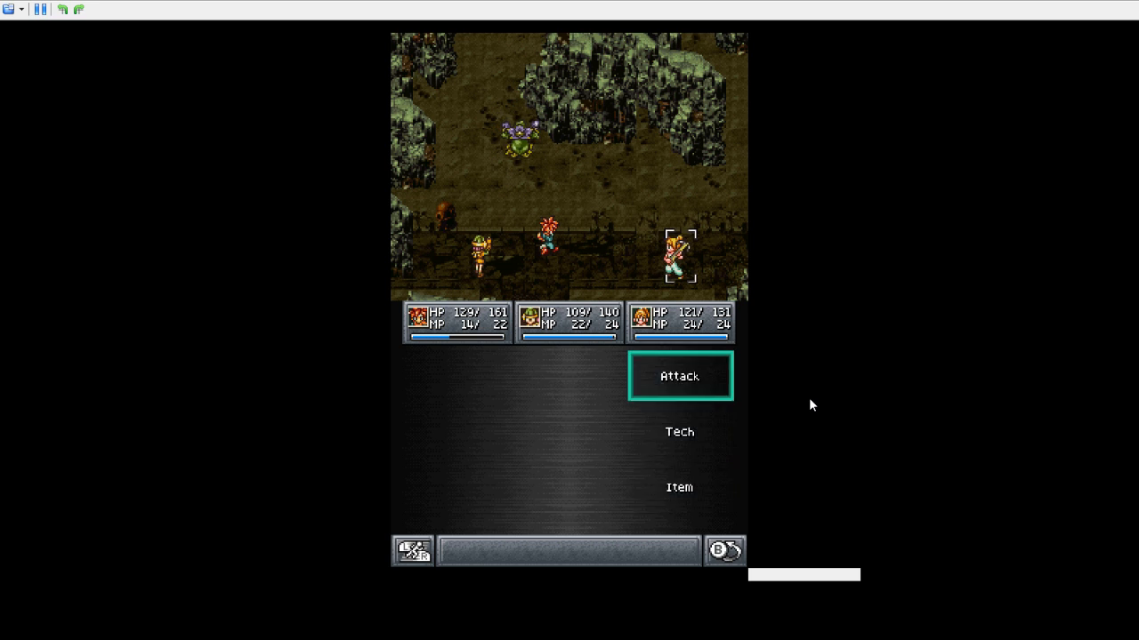
left_click(678, 375)
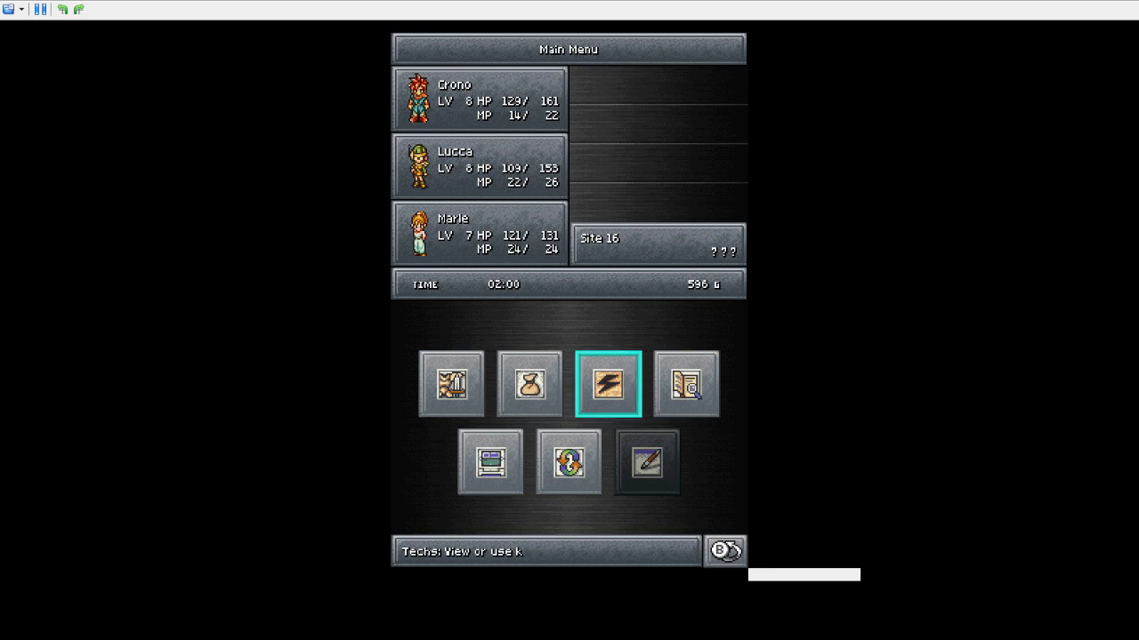
- View Lucca's Single Techs: Flamethrower, Hypnowave and Fire Whirl
left_click(607, 384)
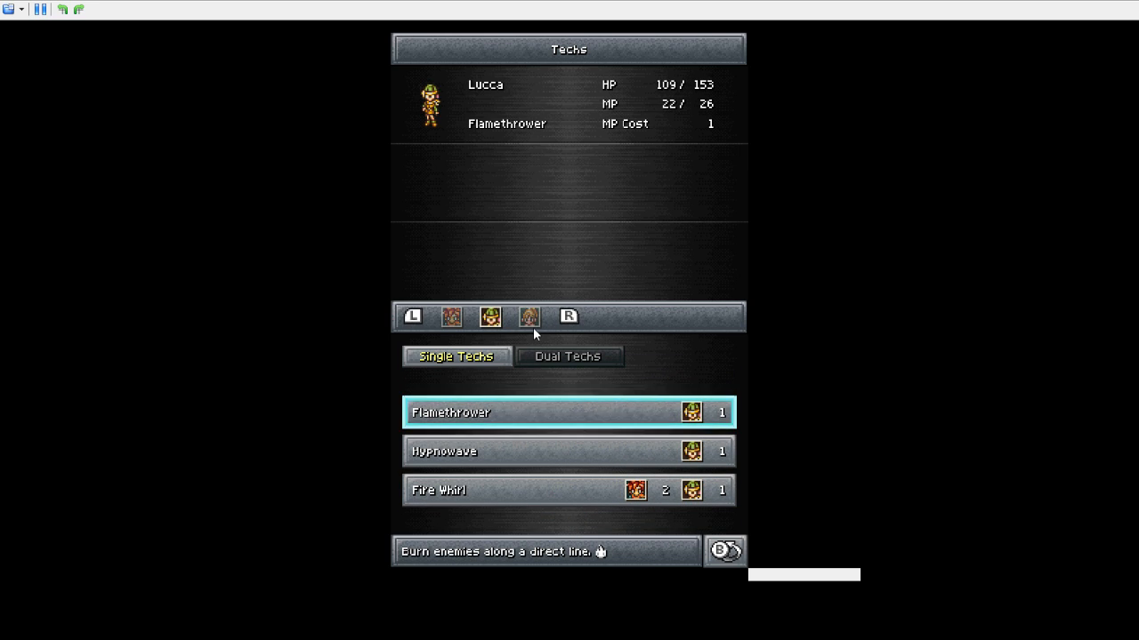
left_click(529, 317)
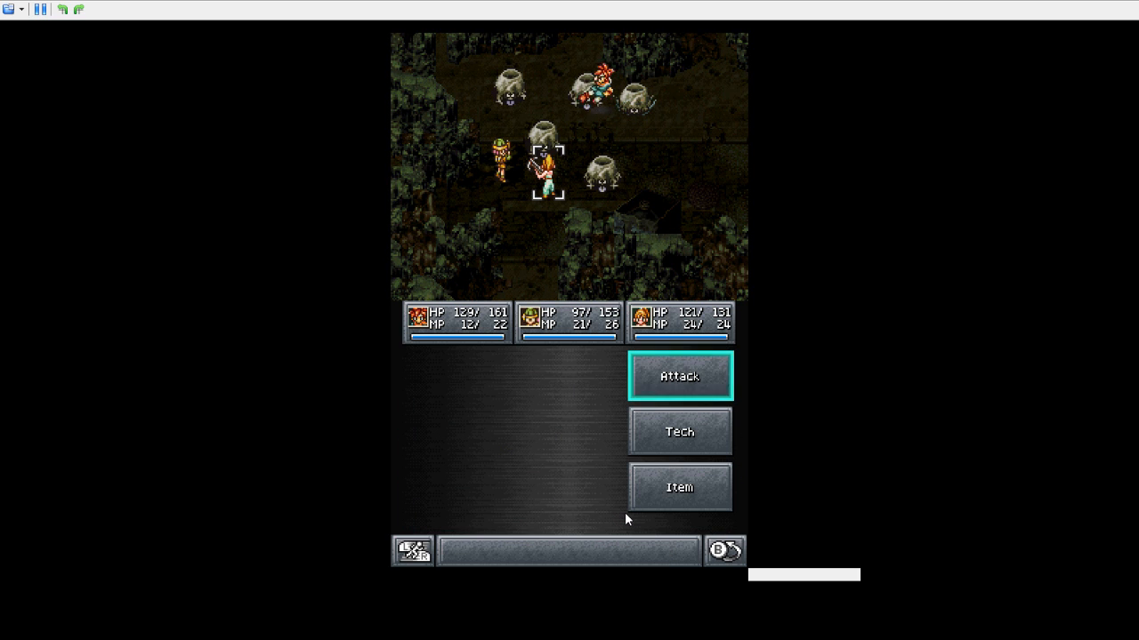
- Attack the Craters one by one with each party member
left_click(677, 375)
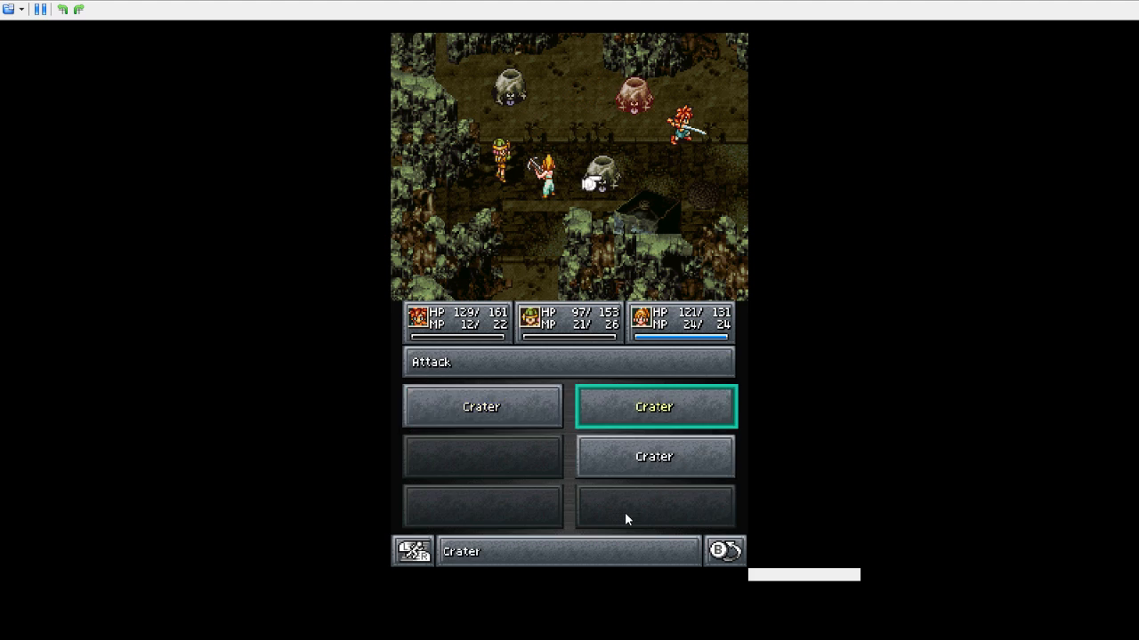
left_click(654, 406)
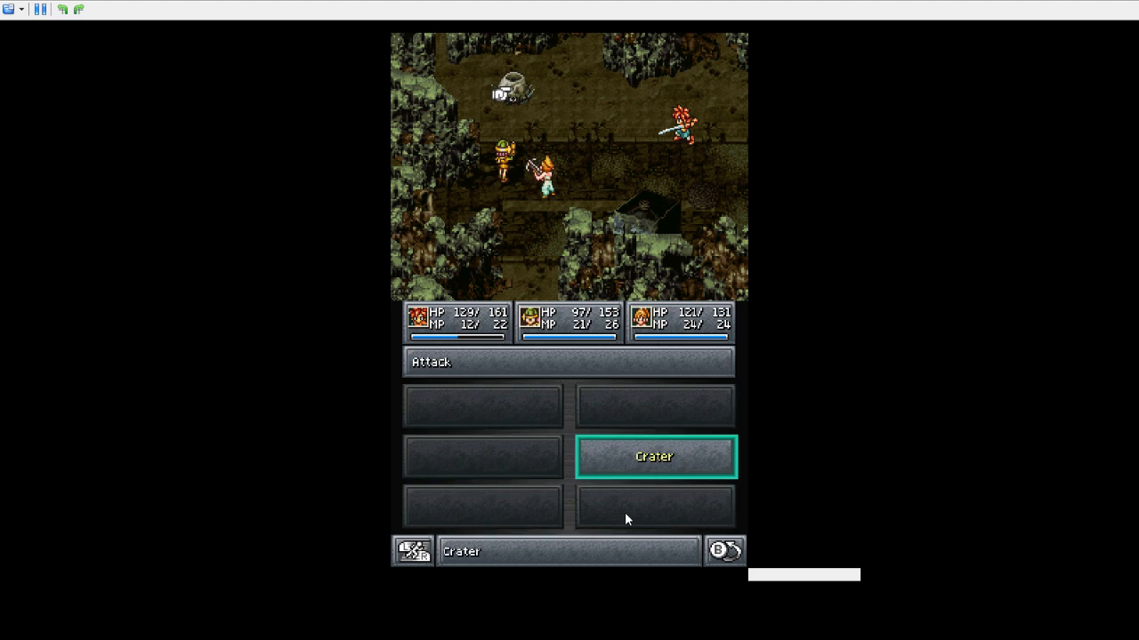
left_click(653, 456)
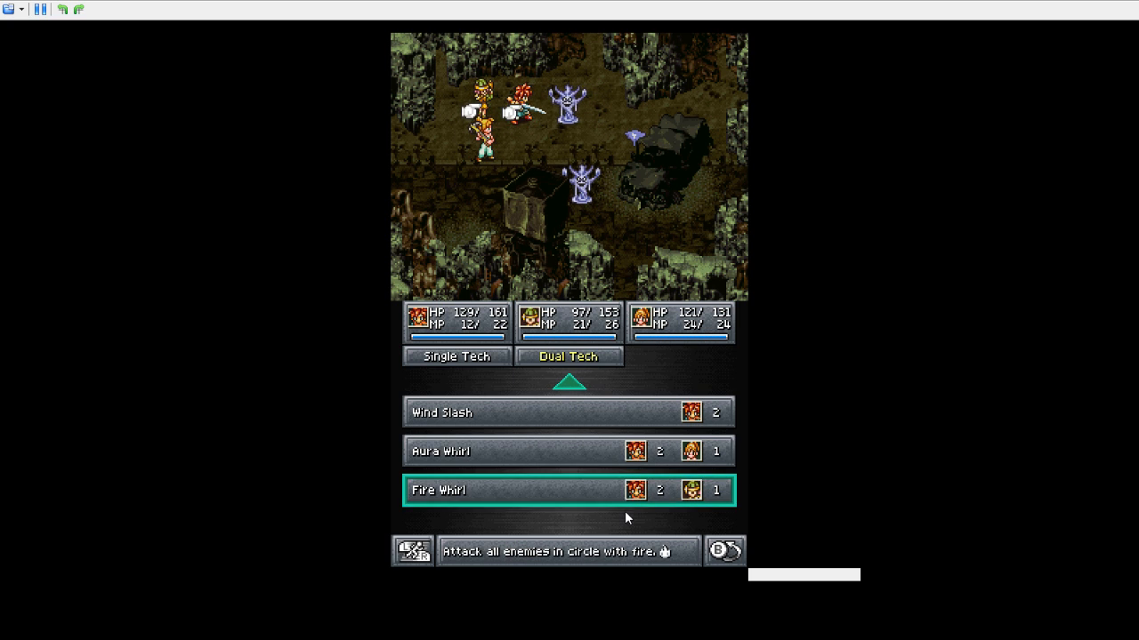
- Cast Crono and Lucca's Fire Whirl dual tech on the ghosts
left_click(569, 491)
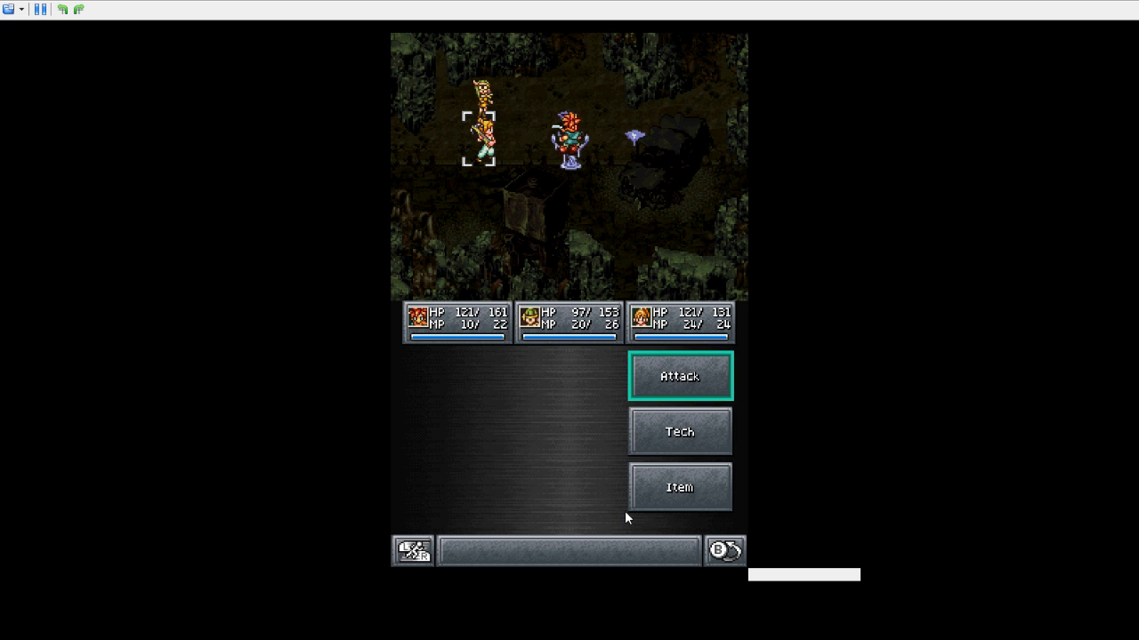
left_click(678, 375)
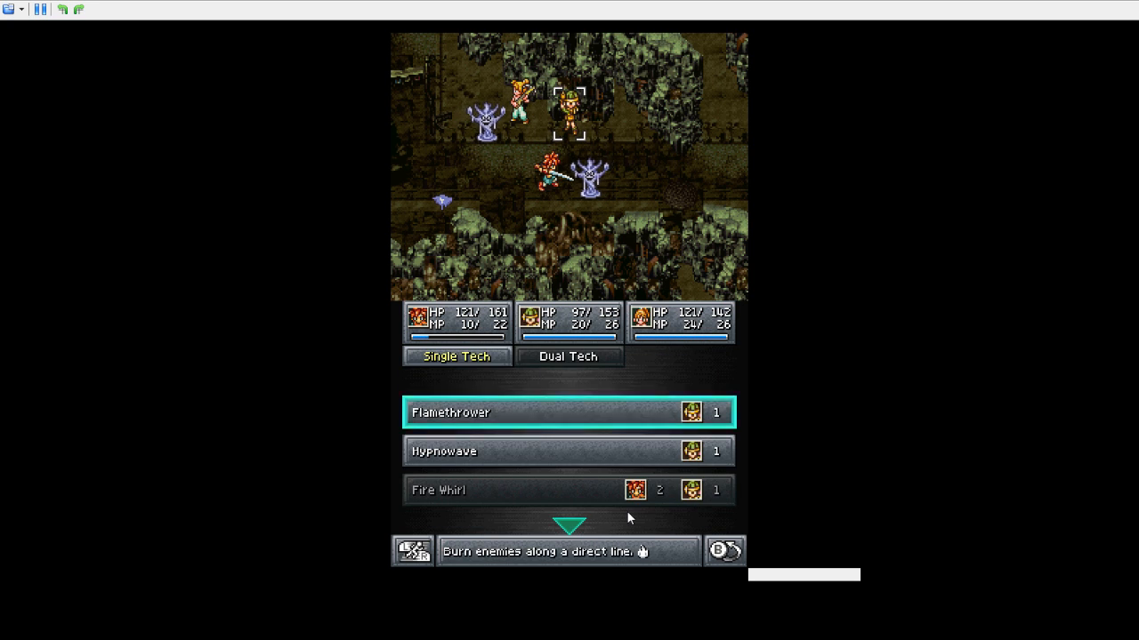
- Burn both ghosts with Lucca's Flamethrower single tech
left_click(569, 411)
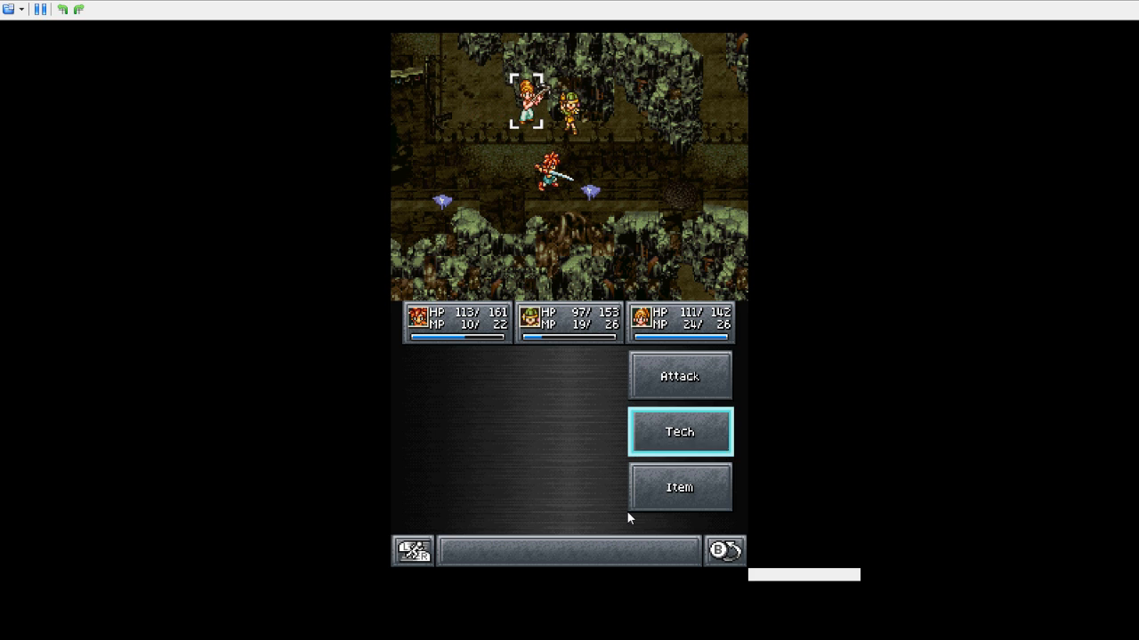
left_click(679, 431)
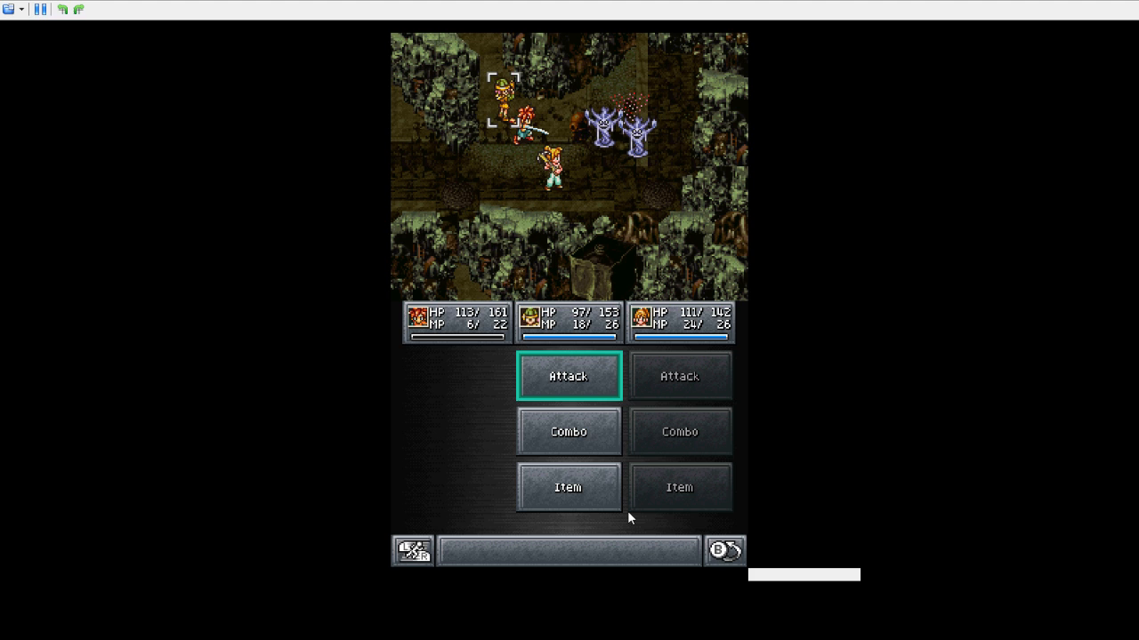
- Start the next ghost battle and choose Attack or Combo for Lucca
left_click(568, 376)
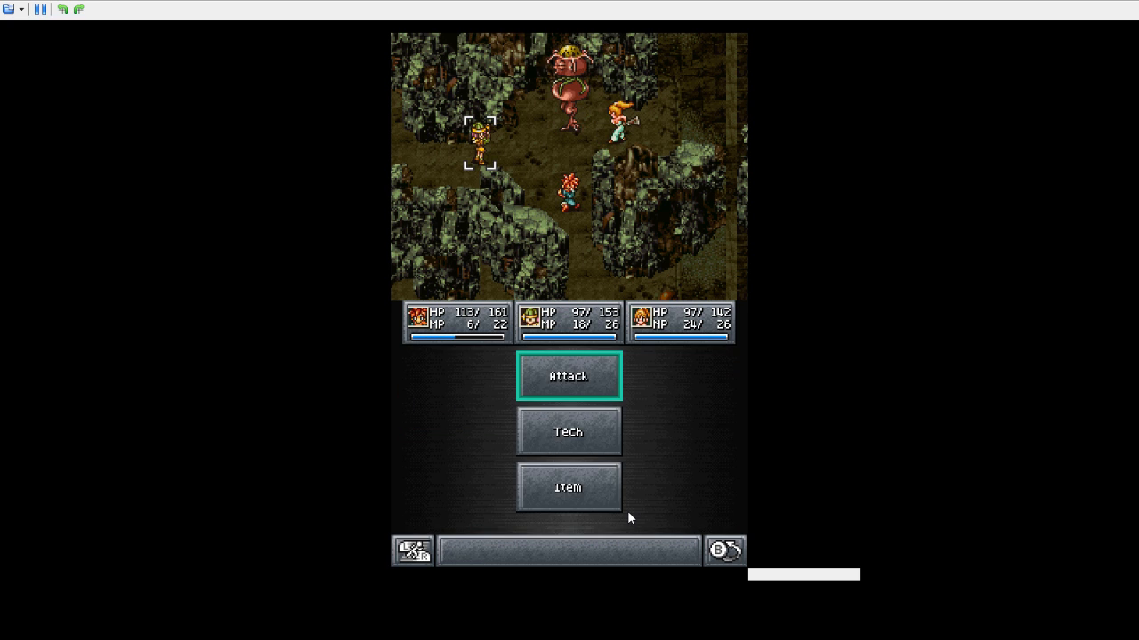
- Begin the Floral Horror battle by choosing Attack from the command menu
left_click(568, 374)
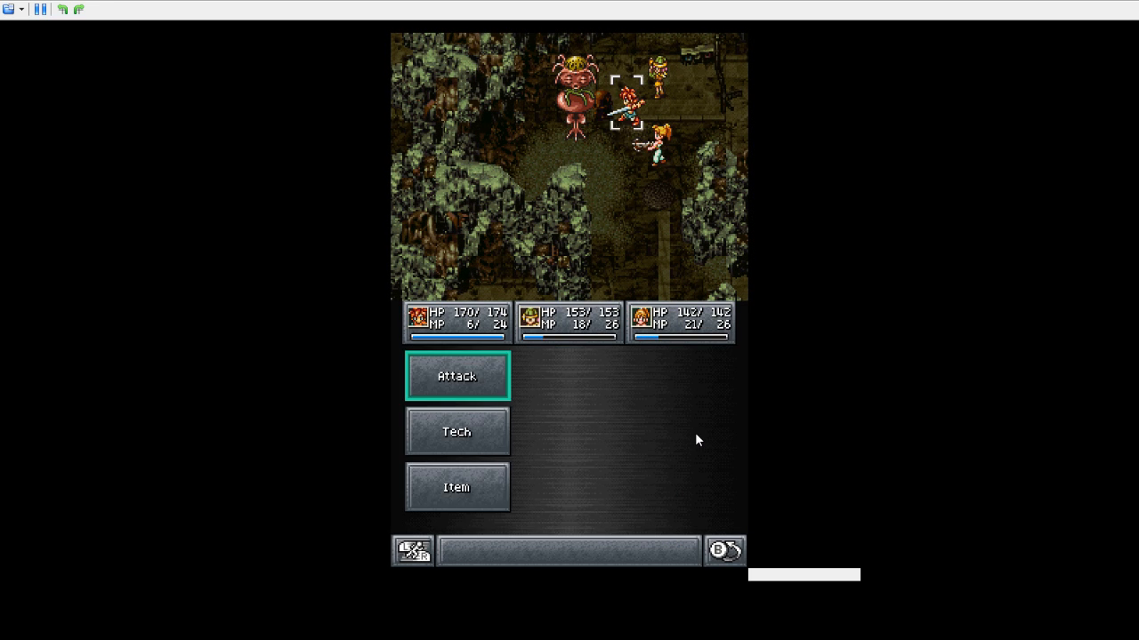
- Attack the Floral Horror with Crono, landing an 80-point sword hit
left_click(456, 375)
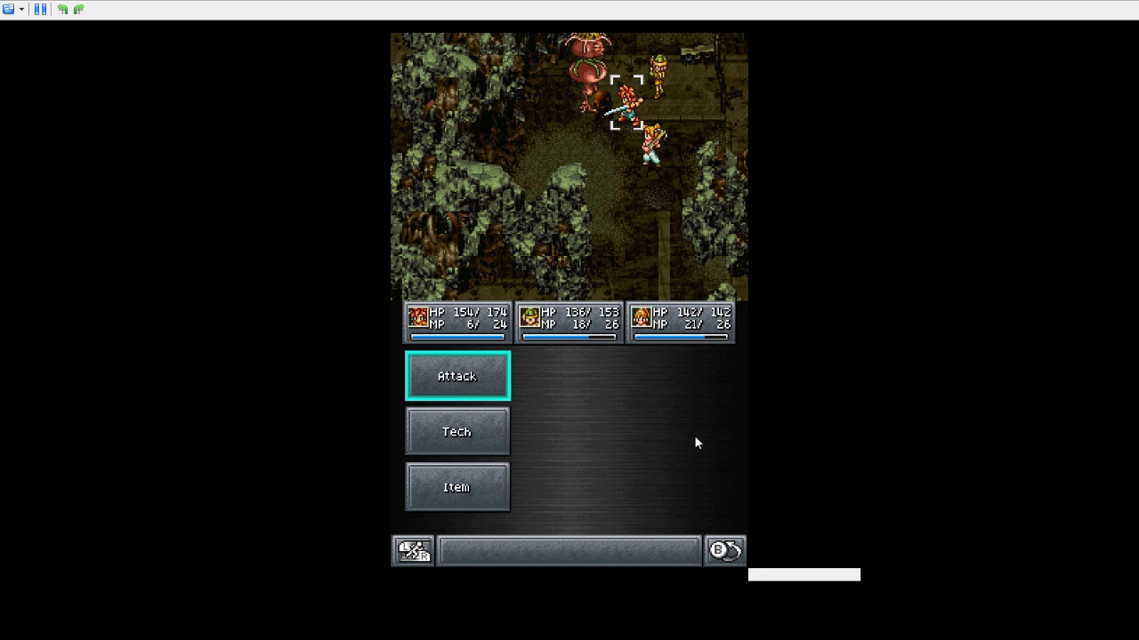
left_click(456, 375)
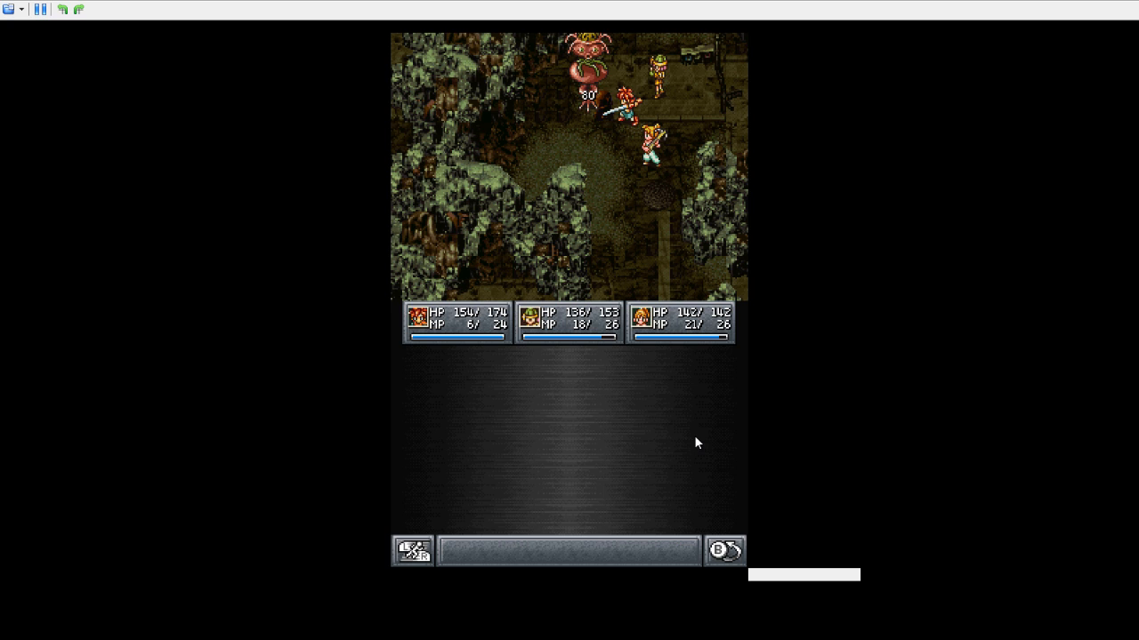